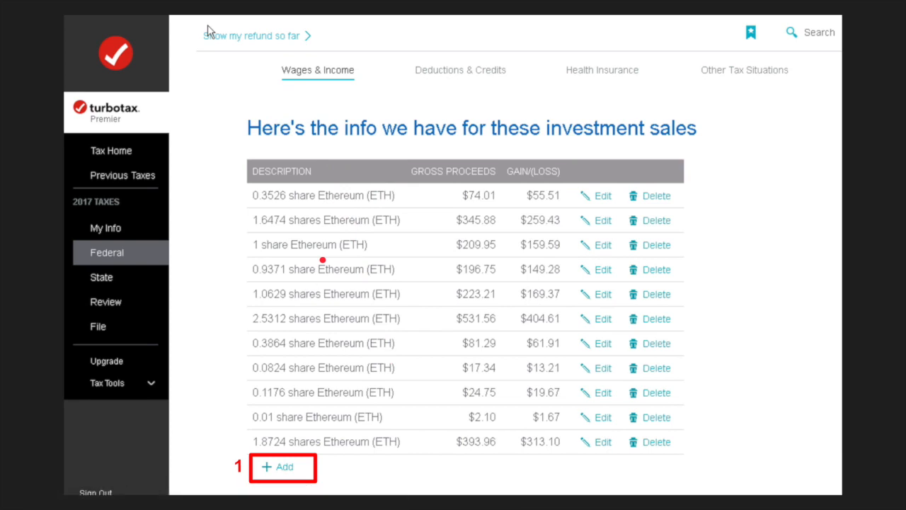
Advance through the slides from the investment sales list to the basic sale info screen
click(283, 468)
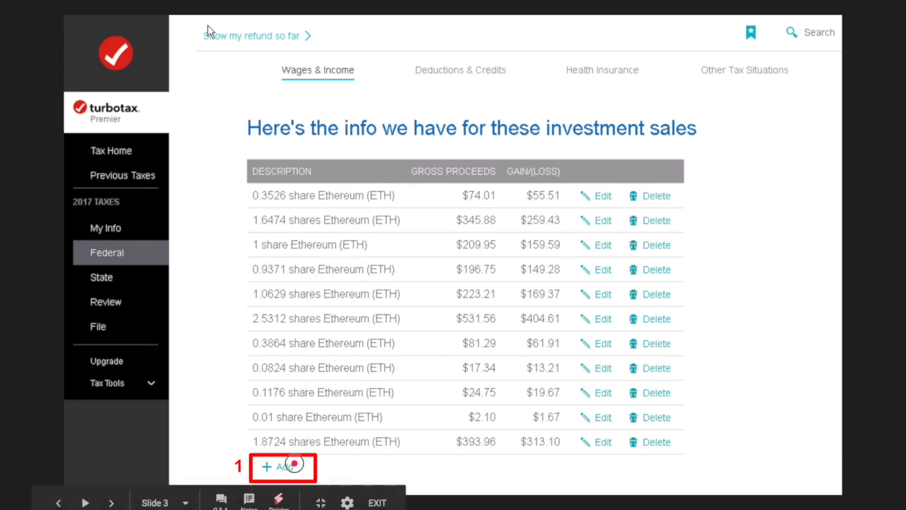
click(283, 466)
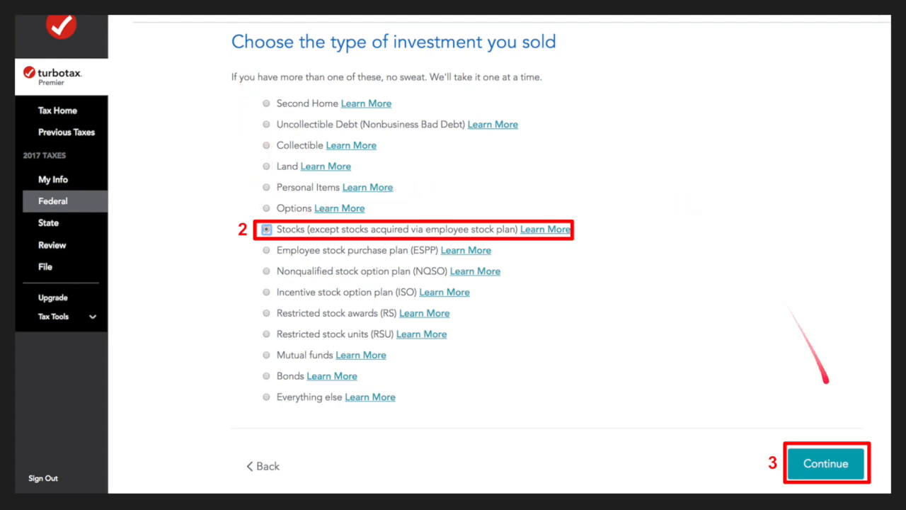
click(825, 463)
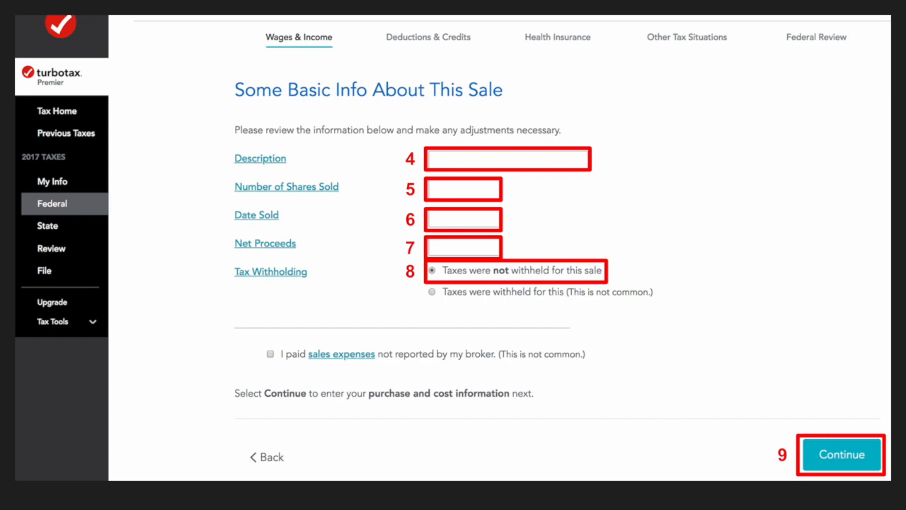
click(442, 250)
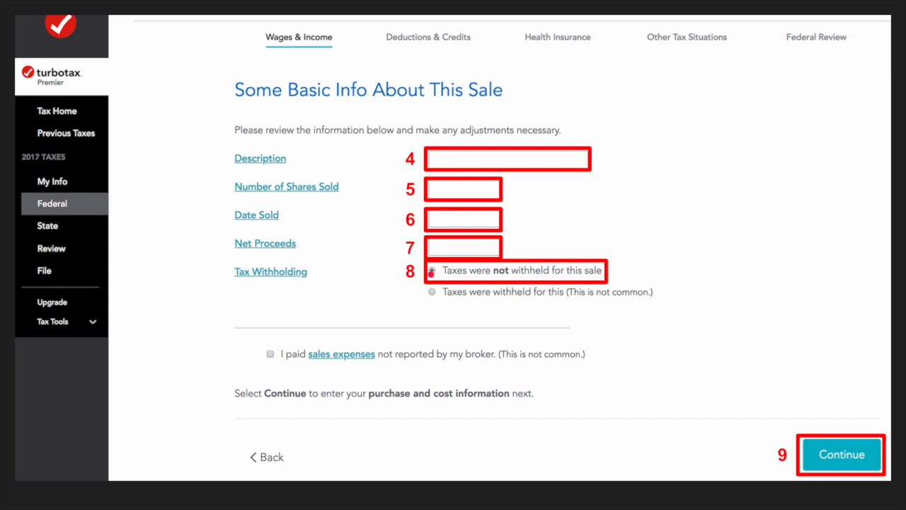
click(431, 270)
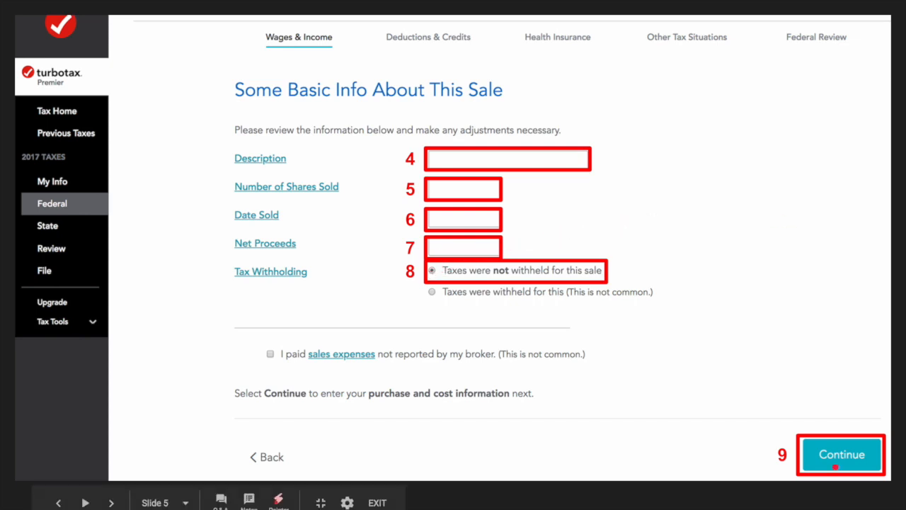
Continue through the how-you-got-it, purchase date, cost basis and special situations screens, then leave the slides
click(841, 453)
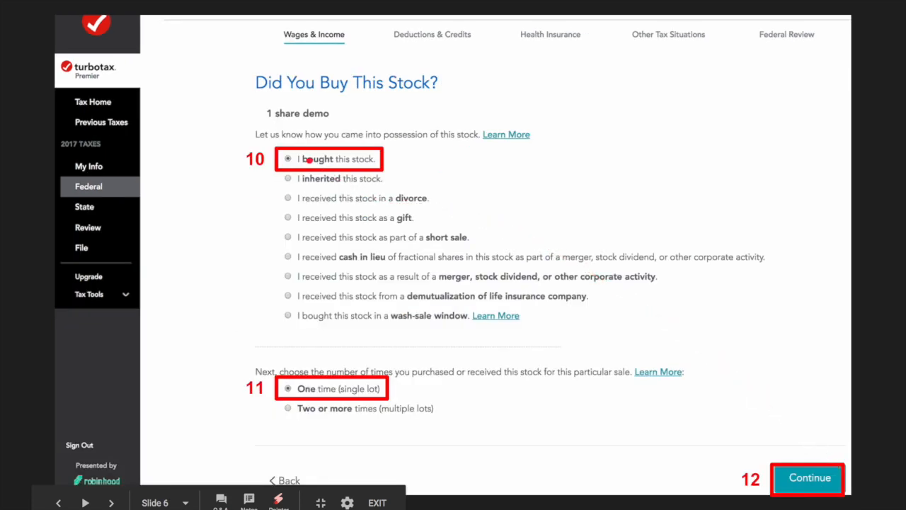
click(807, 479)
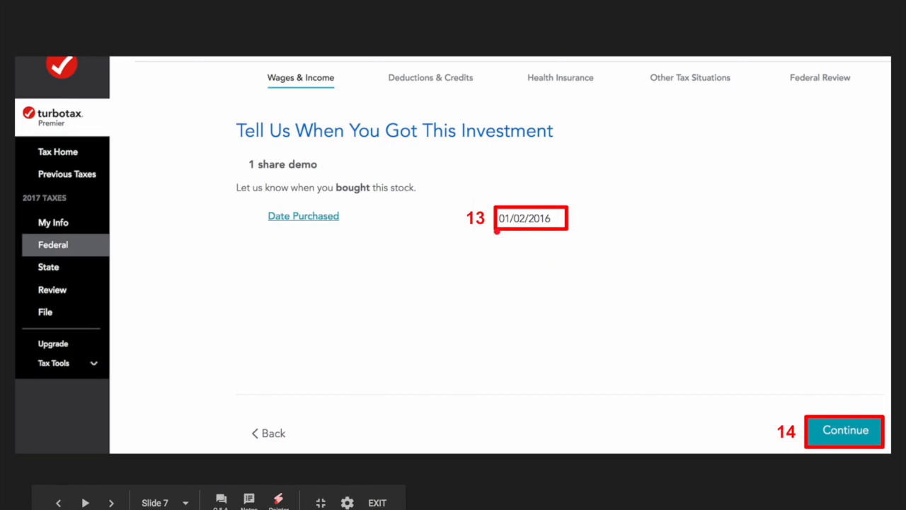
click(844, 430)
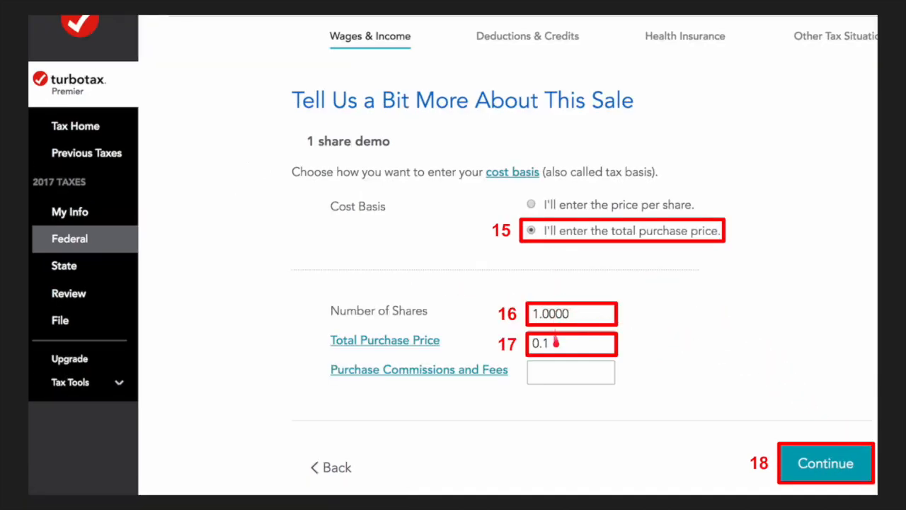
click(826, 462)
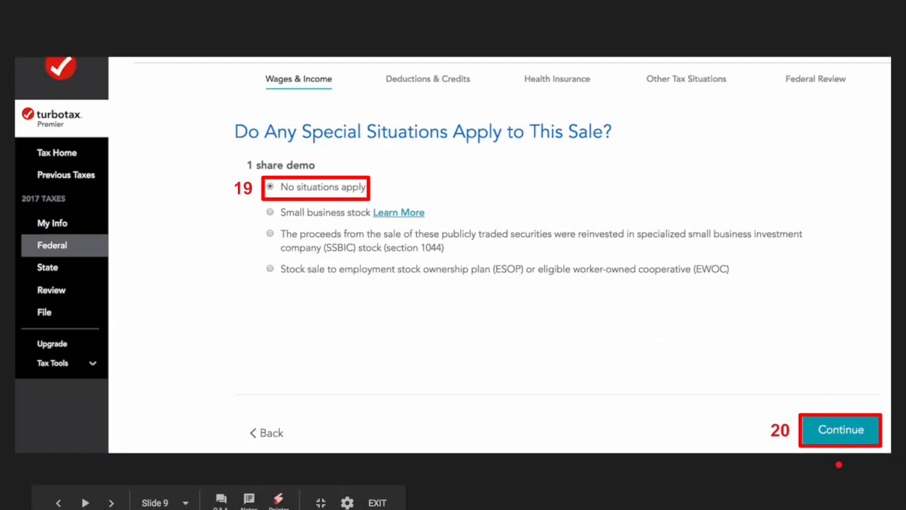
click(841, 430)
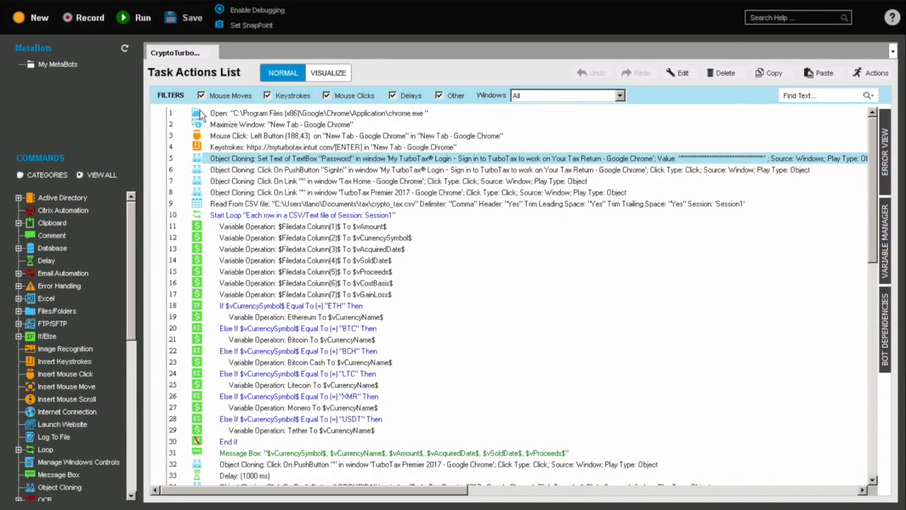
mouse_move(222, 124)
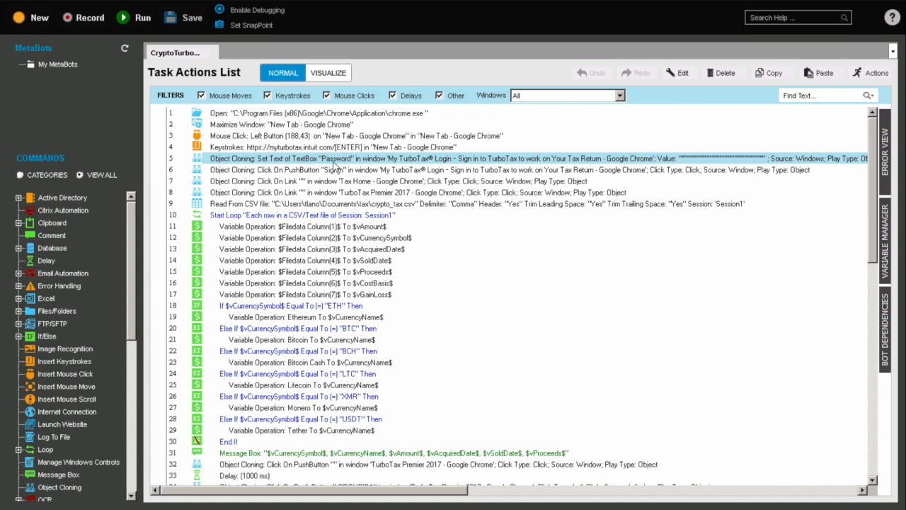
mouse_move(337, 200)
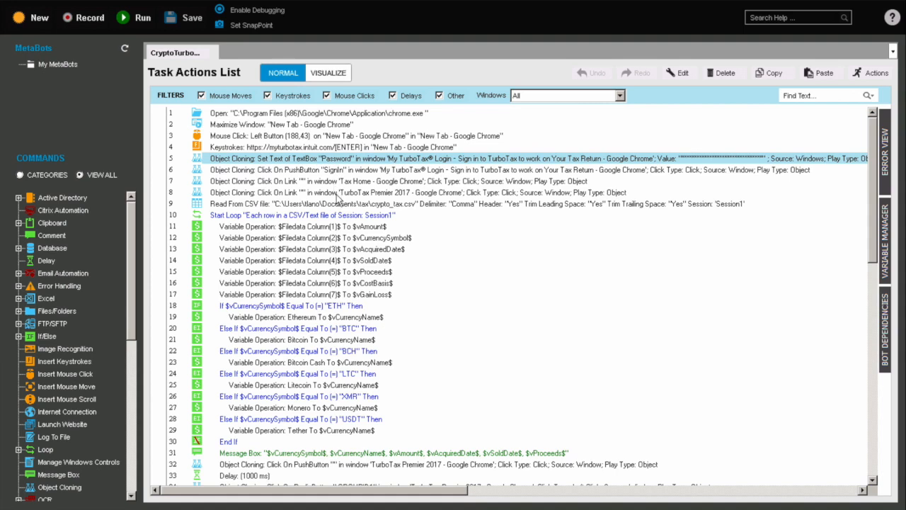
mouse_move(301, 212)
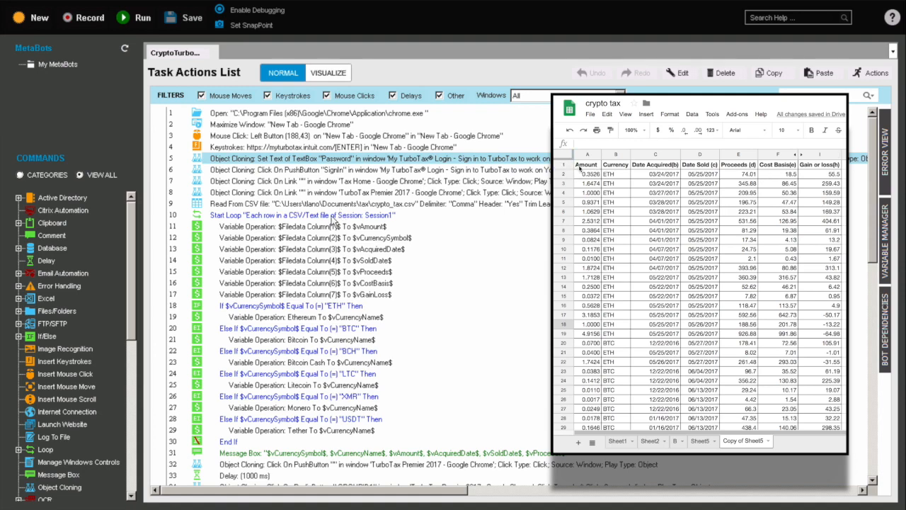
click(586, 172)
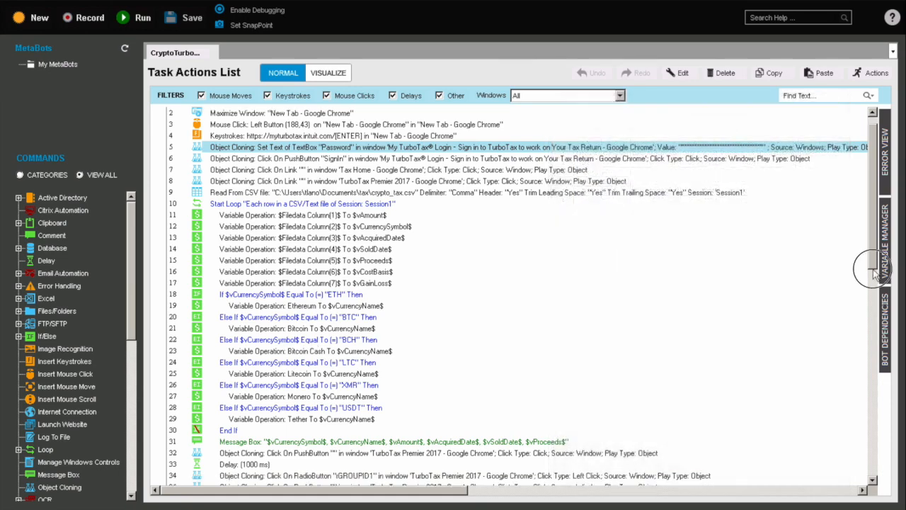
scroll(down, 3)
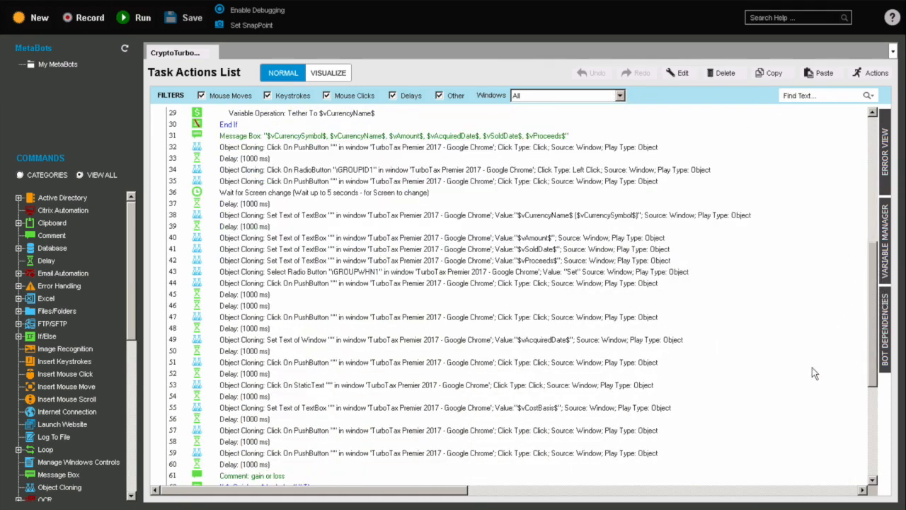
mouse_move(254, 155)
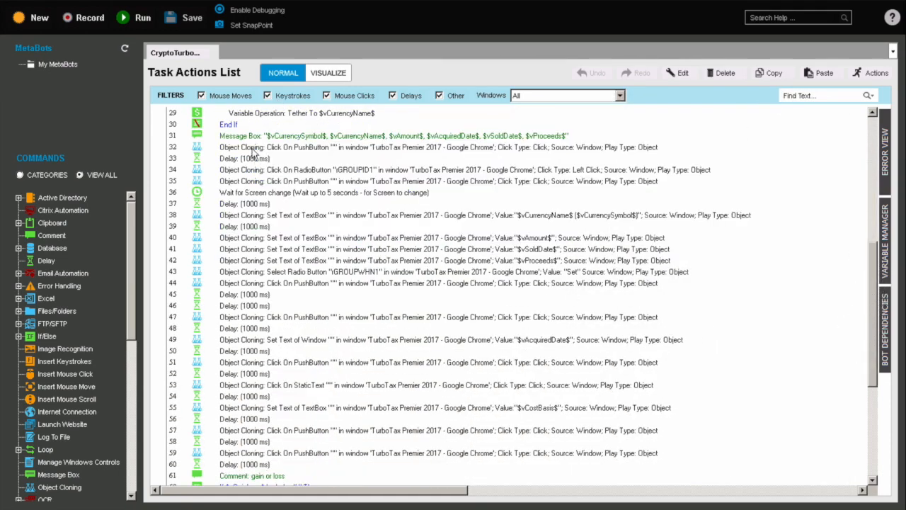
mouse_move(329, 176)
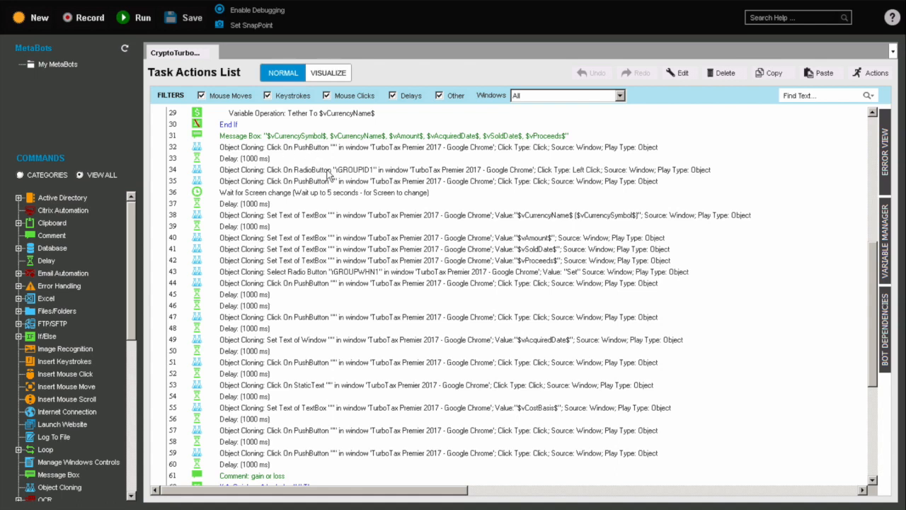
mouse_move(317, 211)
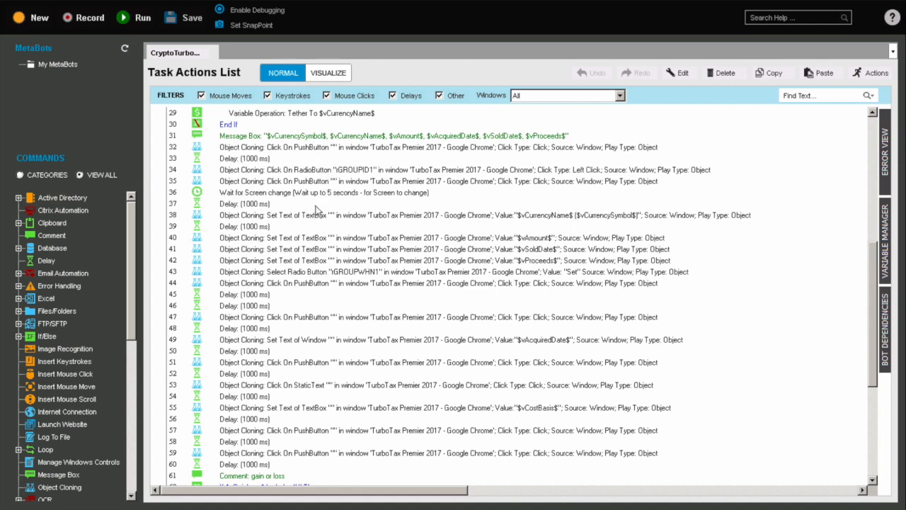
mouse_move(309, 275)
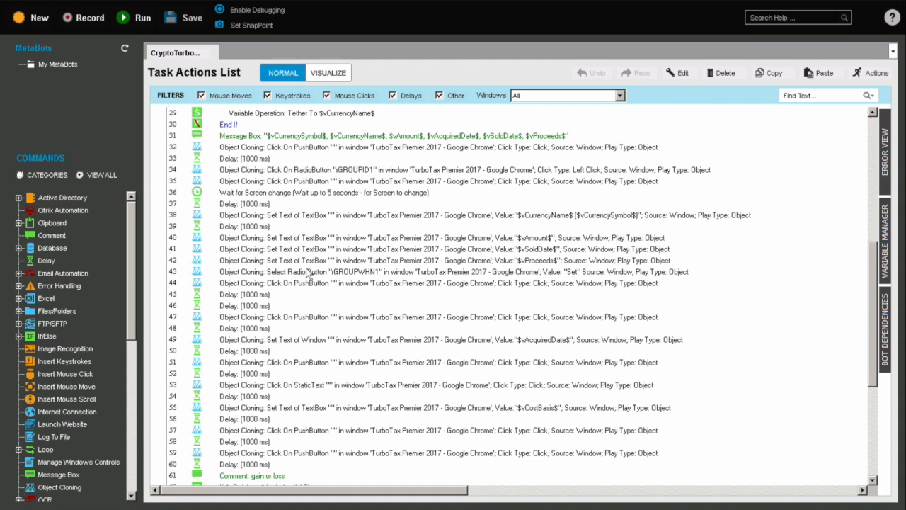
mouse_move(305, 276)
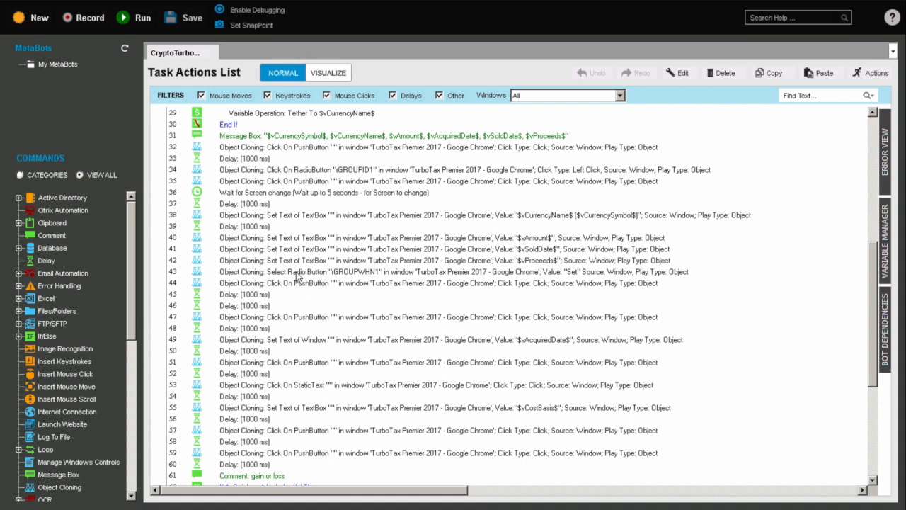
mouse_move(275, 425)
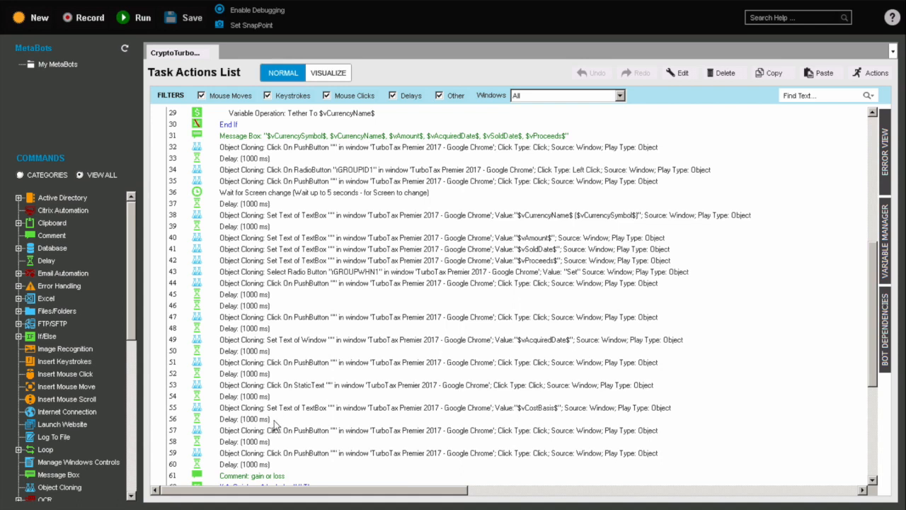
mouse_move(877, 347)
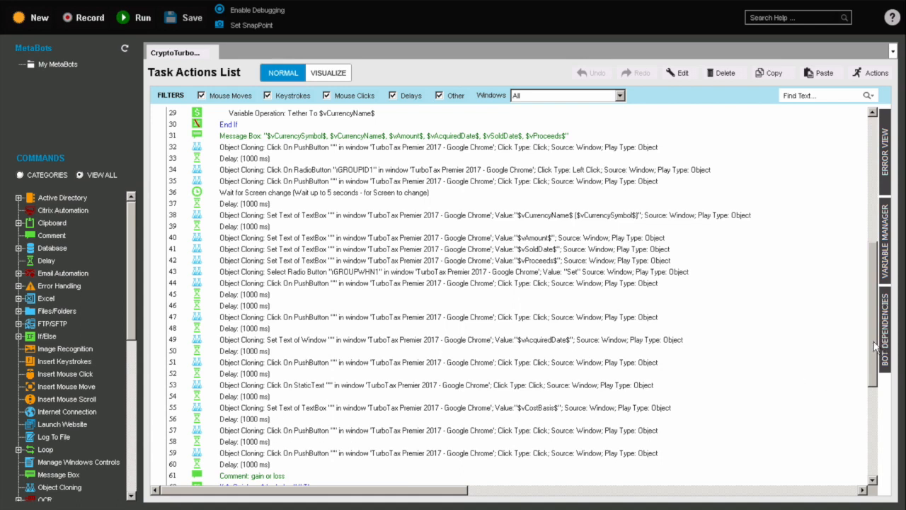
scroll(down, 3)
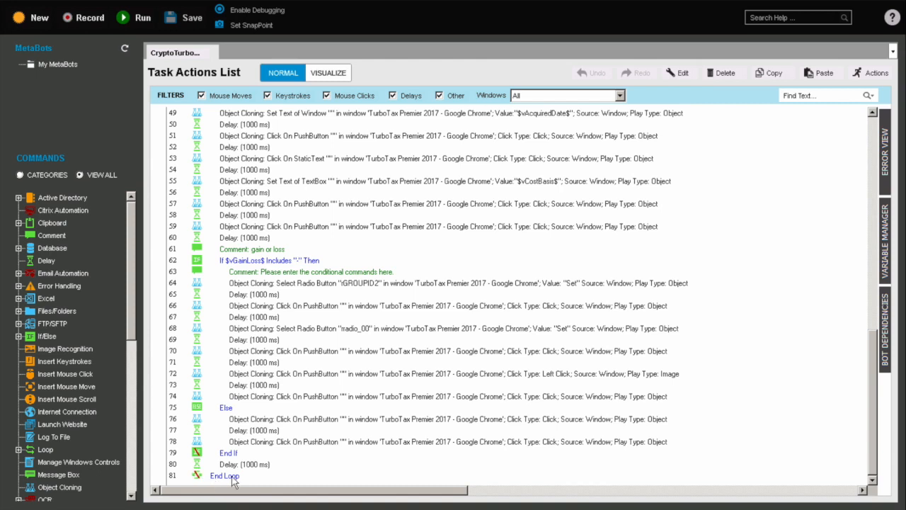
mouse_move(229, 272)
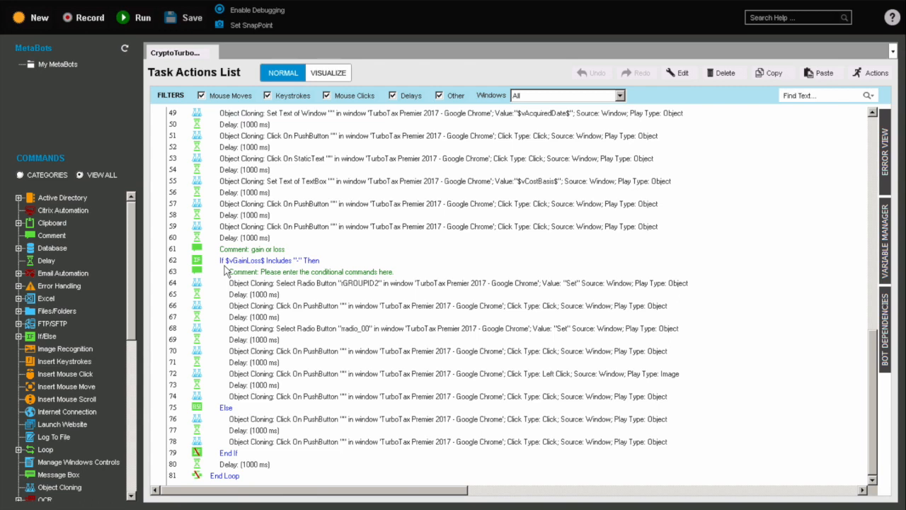
mouse_move(238, 424)
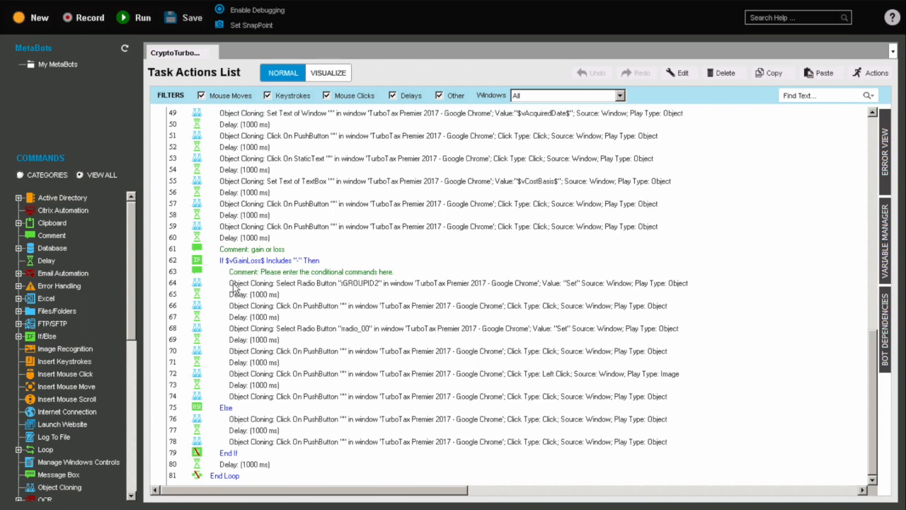
mouse_move(266, 269)
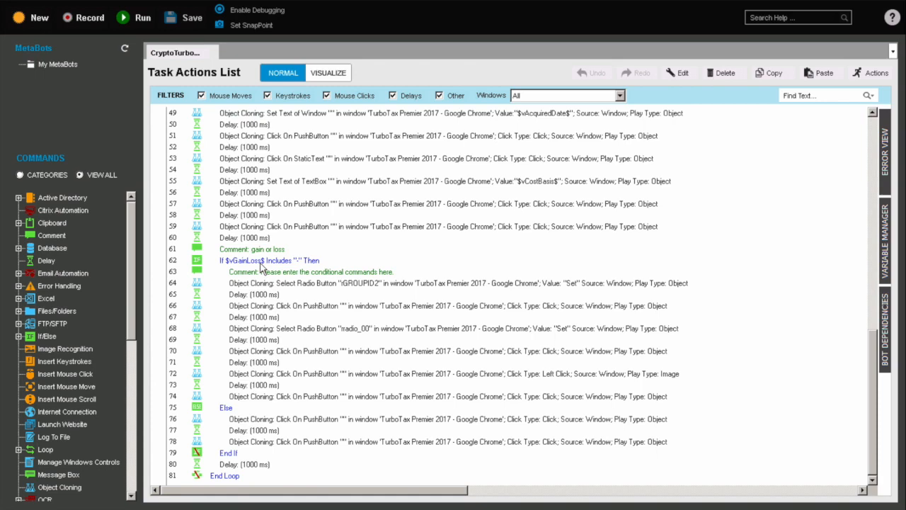
Run the bot so it signs in and enters the sale description 'Ethereum (ETH)'
click(141, 17)
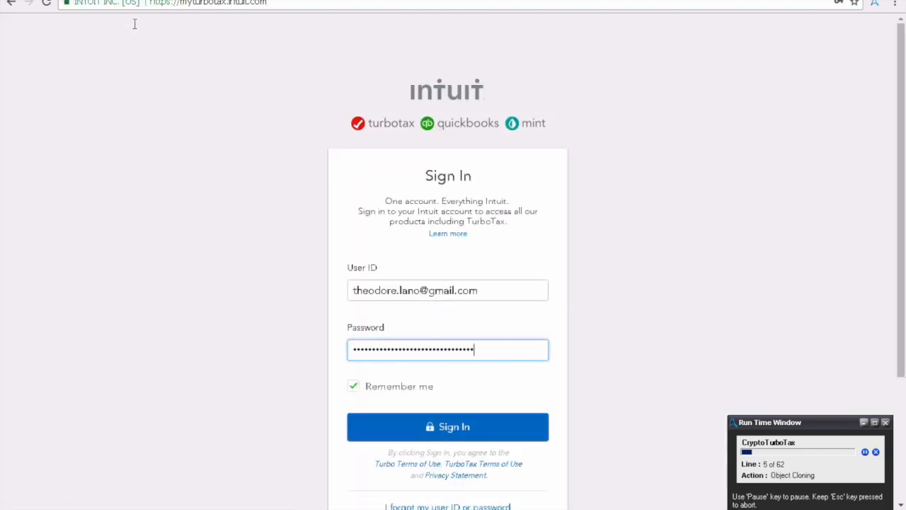
click(448, 426)
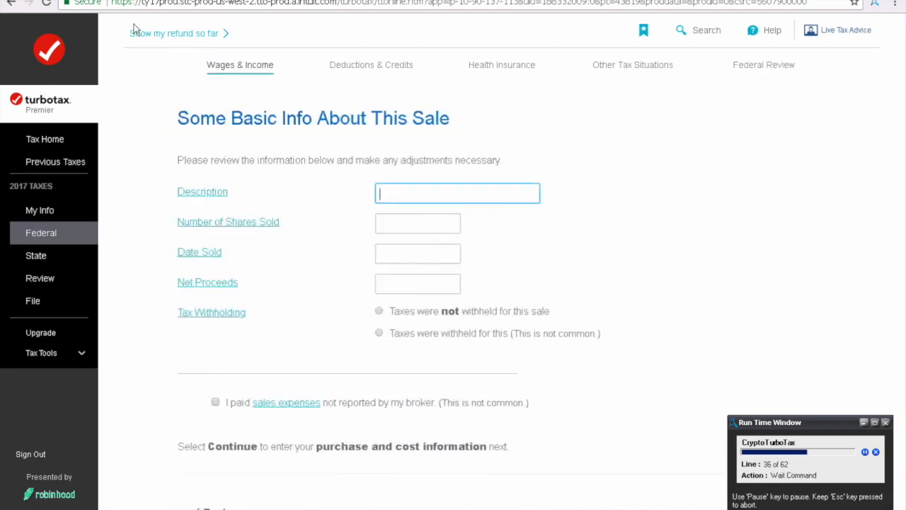
text(Ethereum (ETH))
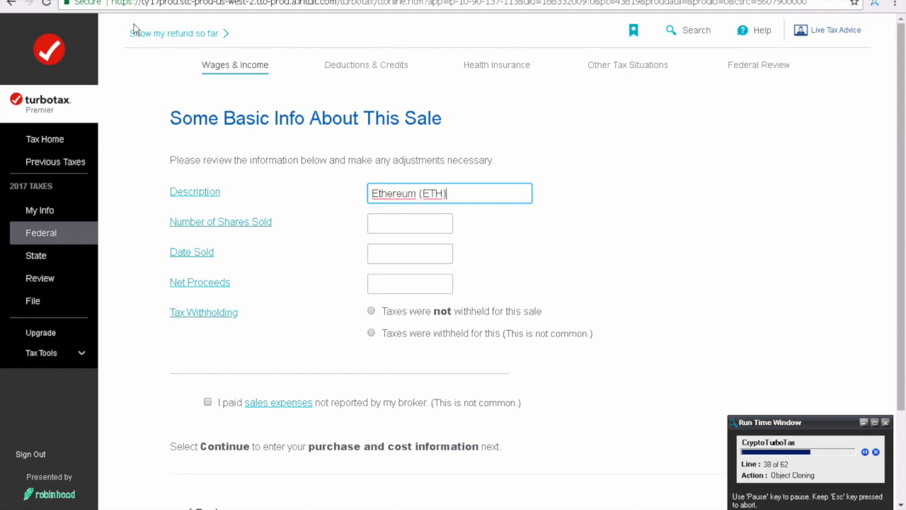
click(371, 312)
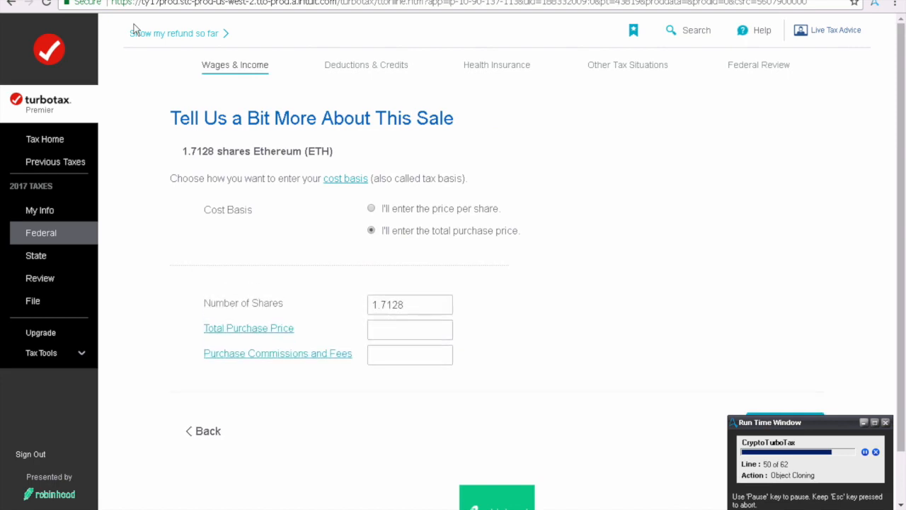
Enter Total Purchase Price 316.57 and continue past the $43.82 short-term gain summary
text(316.57)
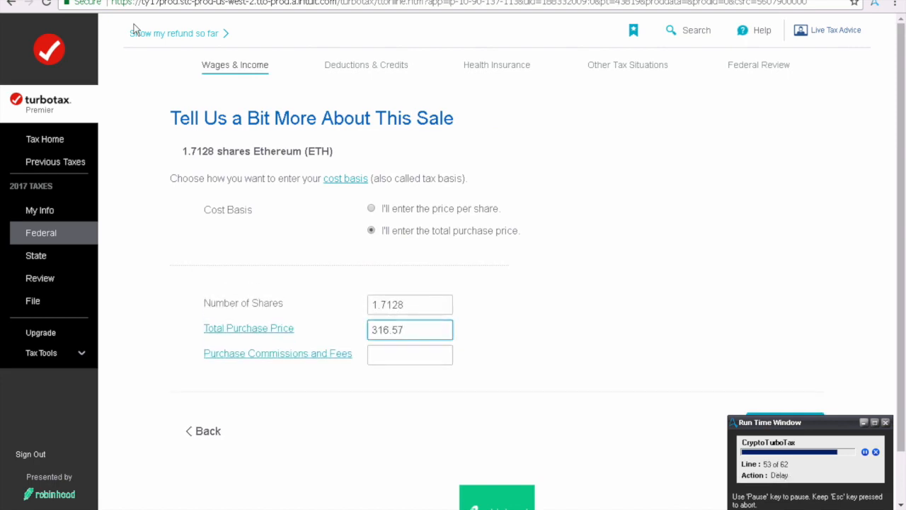
click(495, 496)
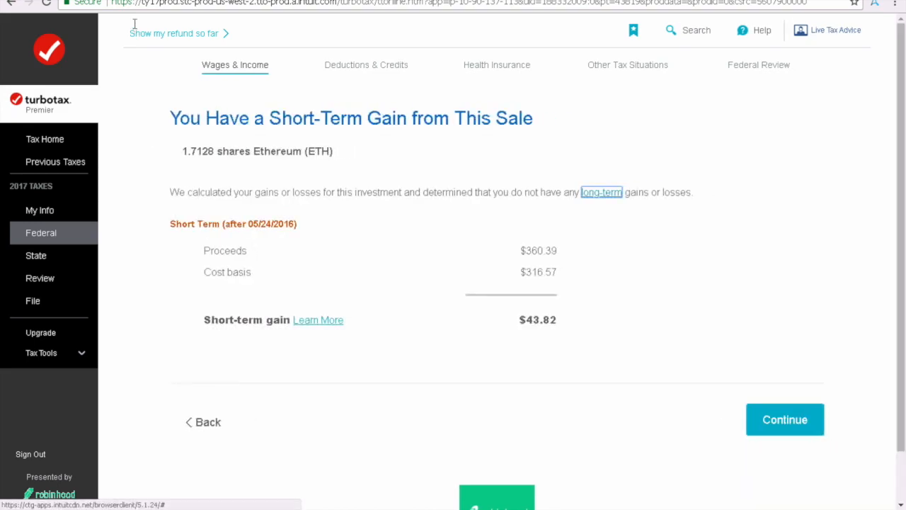
click(784, 420)
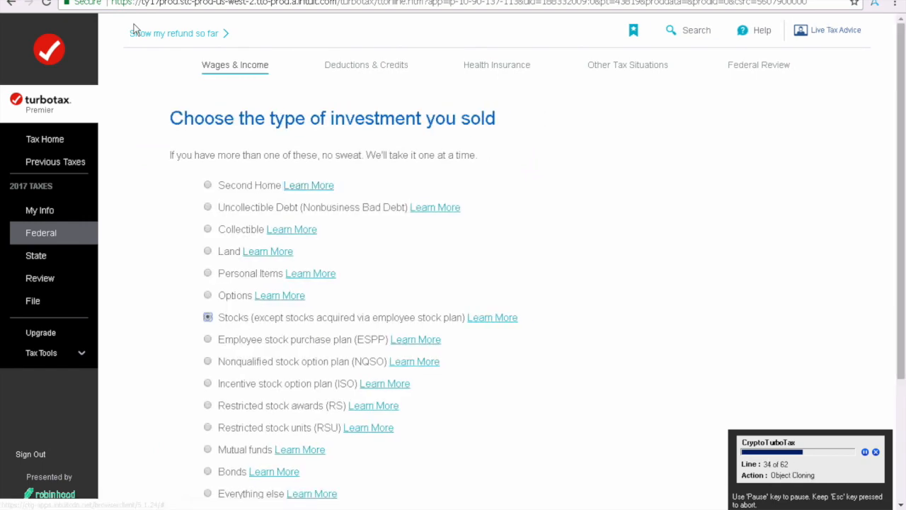
Enter the next Ethereum sale with Date Purchased 05/22/2017 and the total purchase price option, continuing to special situations
text(Ethere)
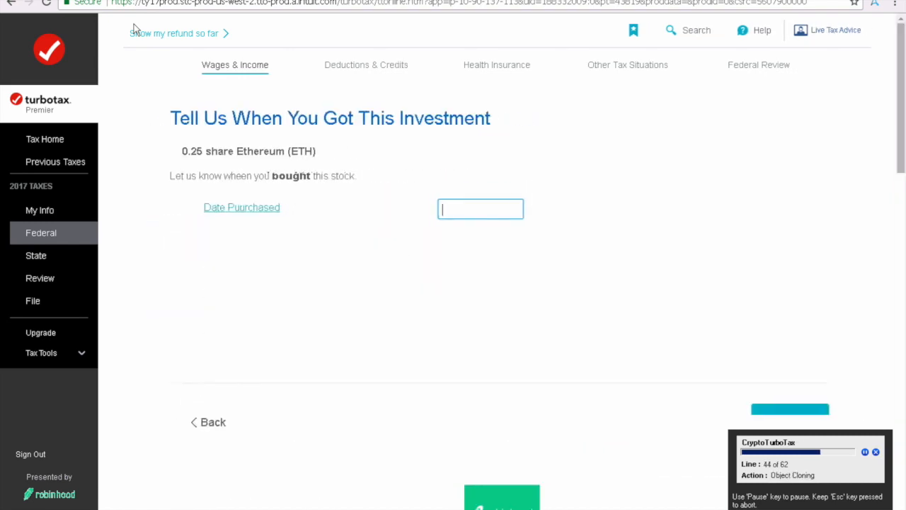
text(05/22/2017)
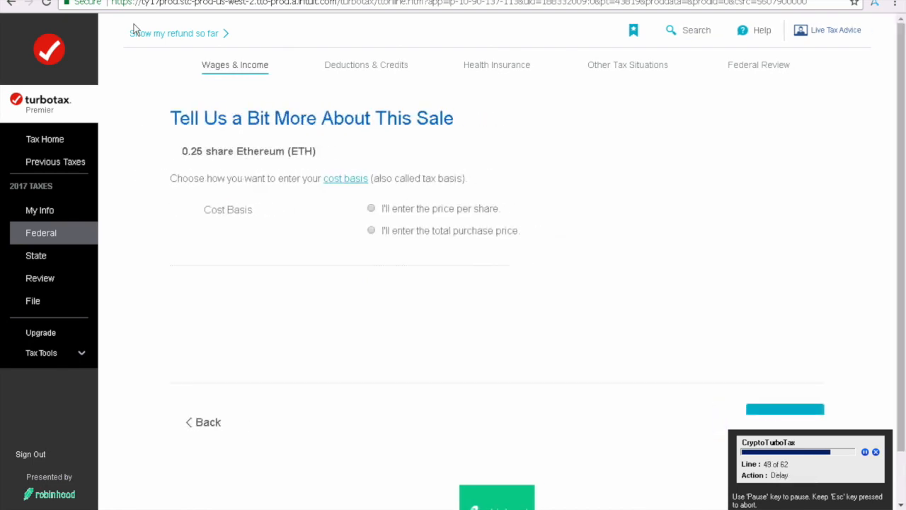
click(371, 230)
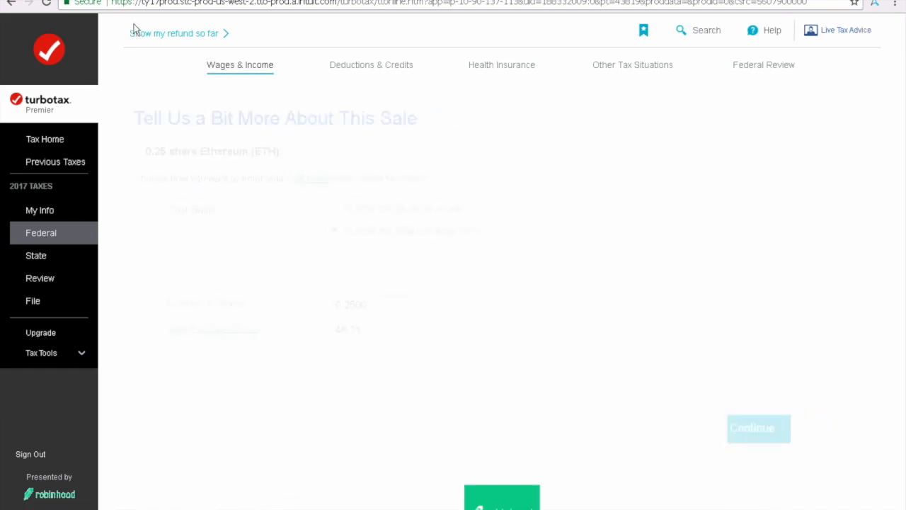
click(759, 428)
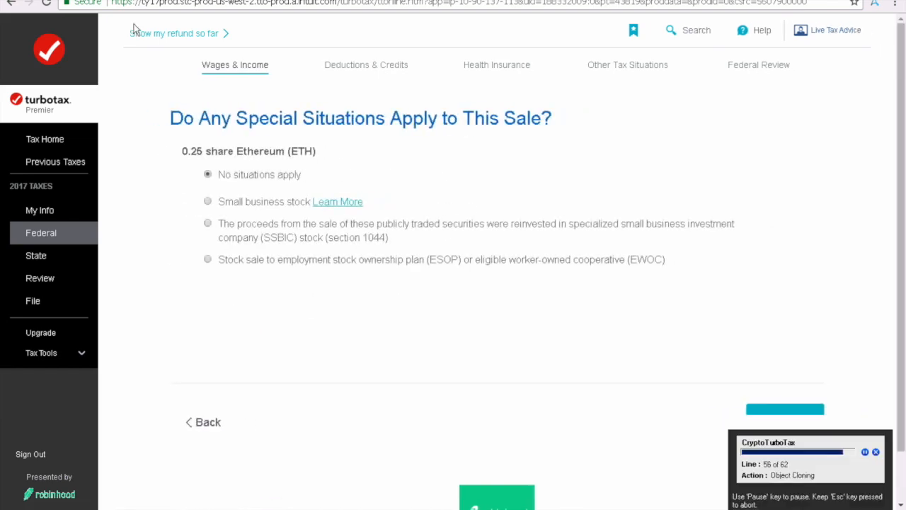